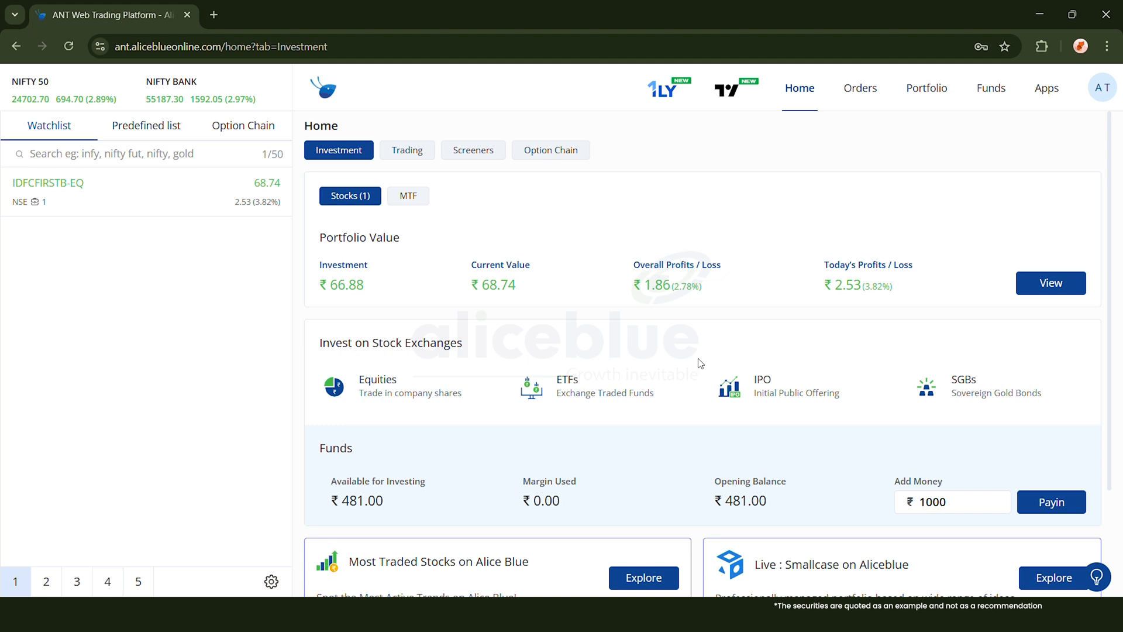
mouse_move(706, 358)
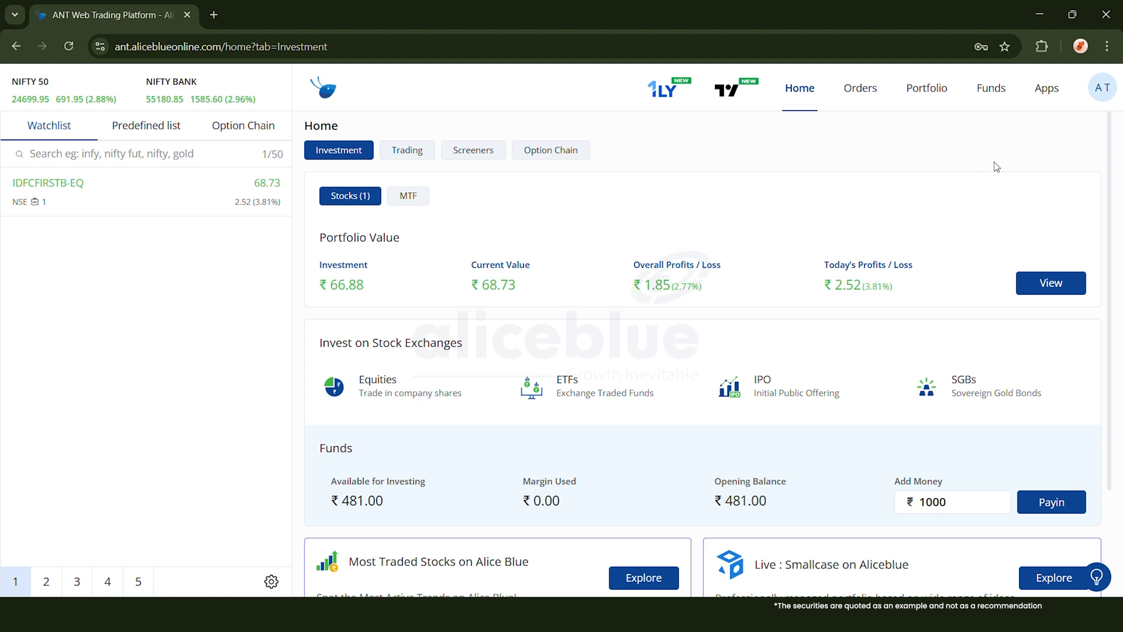
Launch the BOT back-office app from Apps in a new tab and show the Report menu.
click(1045, 87)
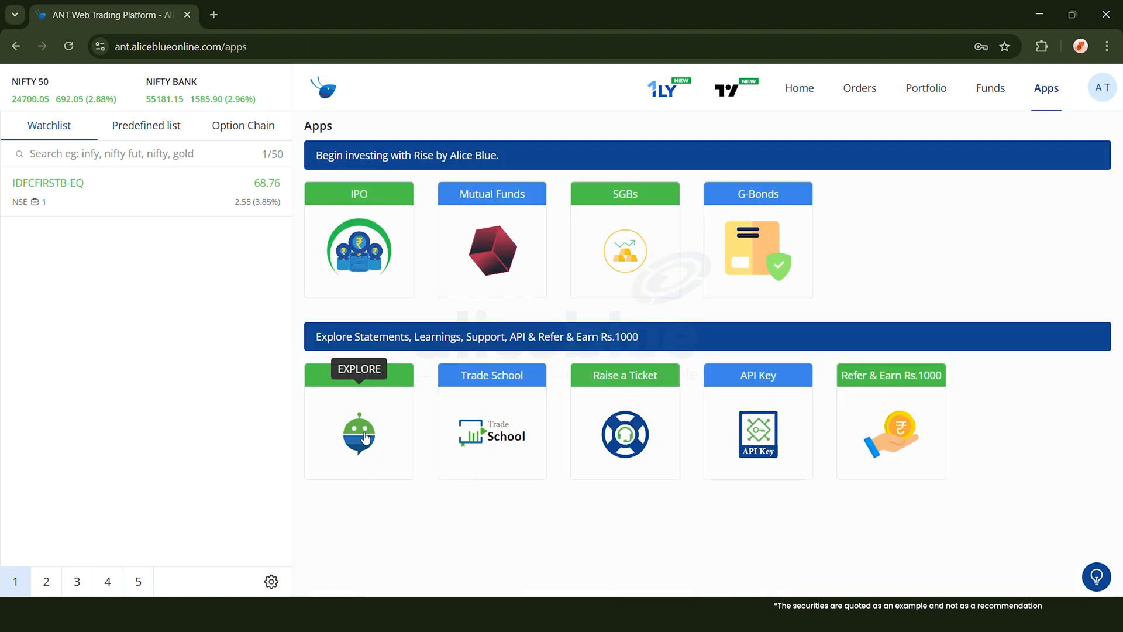
click(358, 434)
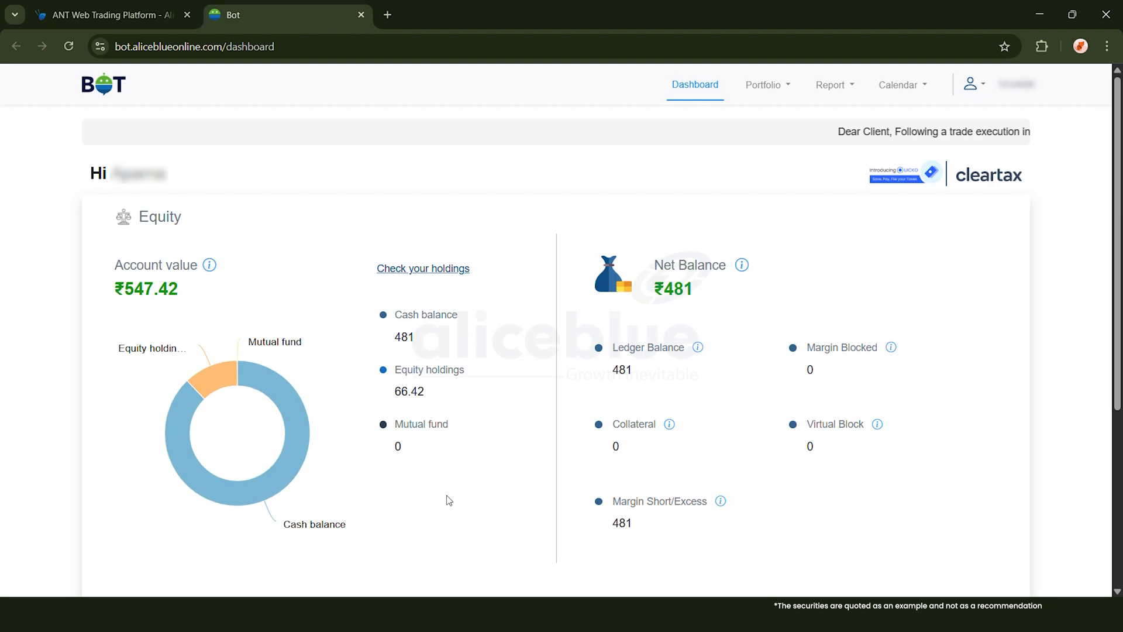
click(830, 84)
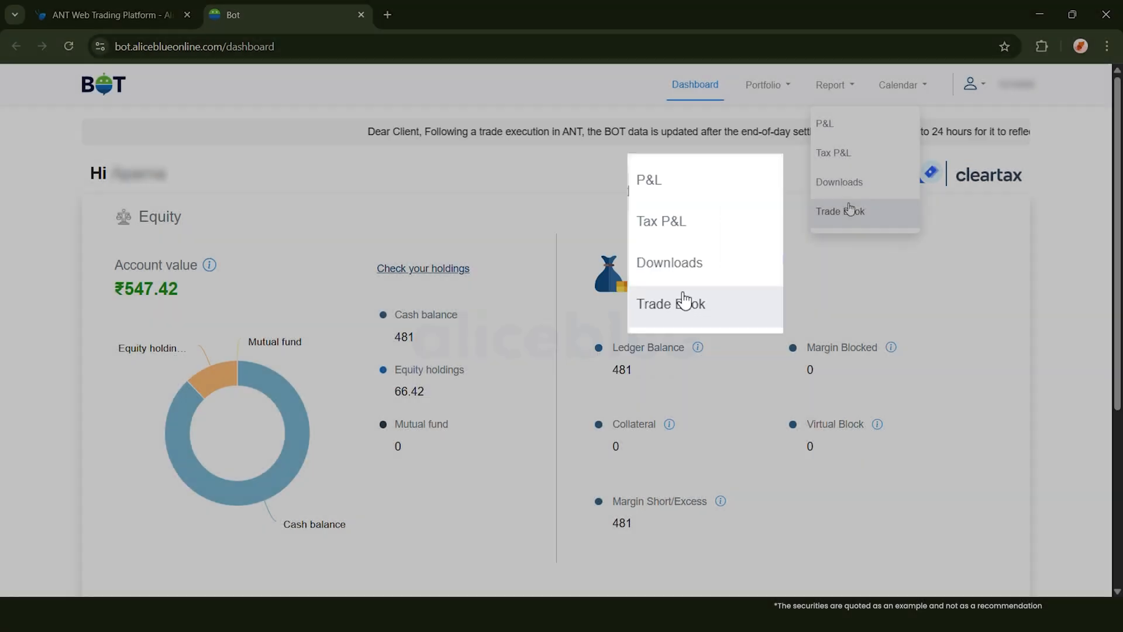
View the P&L report for 12-04-2025 to 12-05-2025 and its Charges Breakdown popup.
click(648, 179)
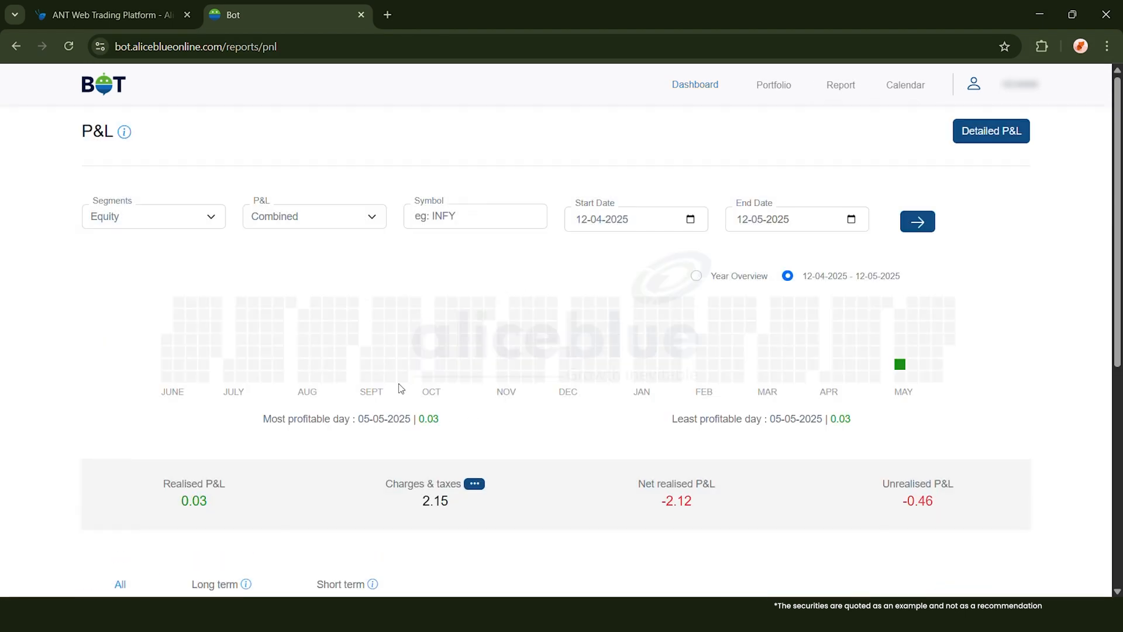
scroll(down, 3)
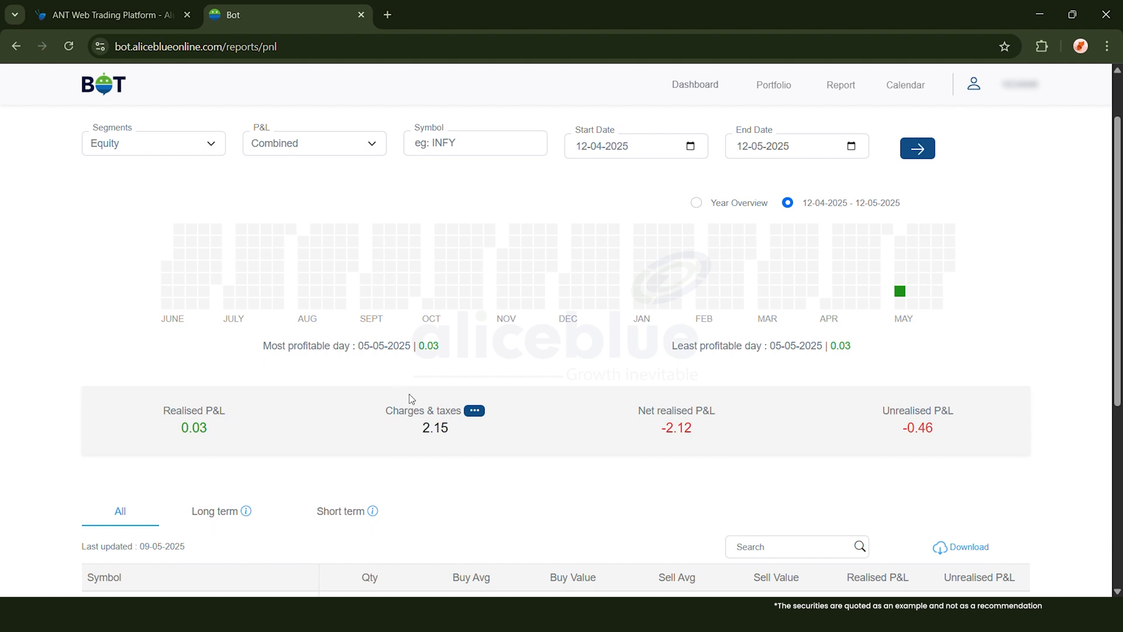
mouse_move(462, 396)
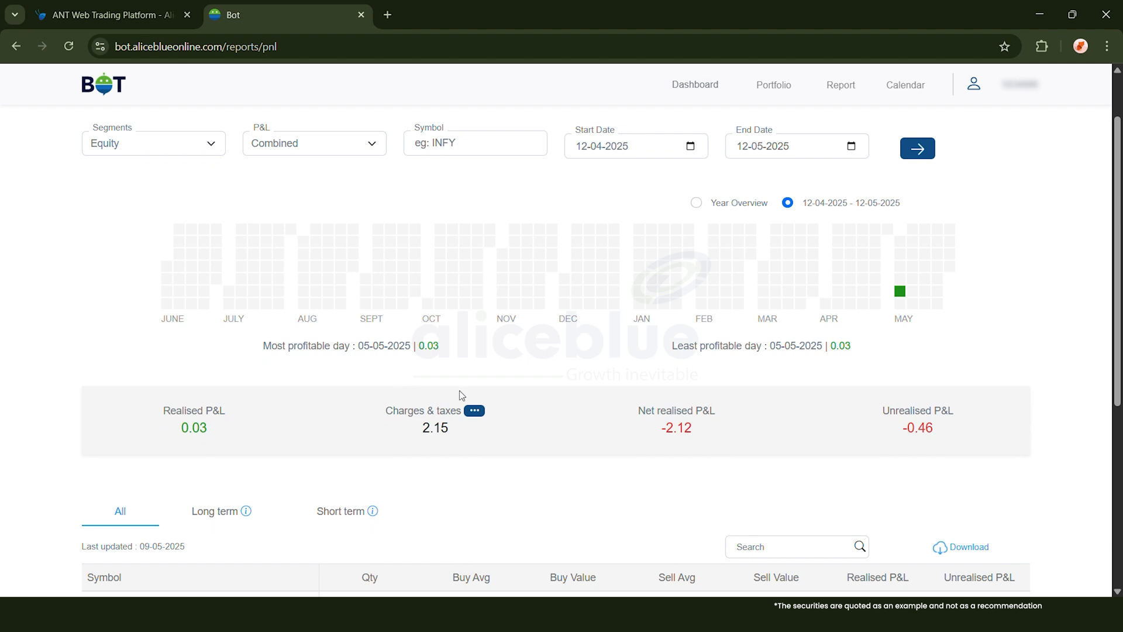
mouse_move(441, 387)
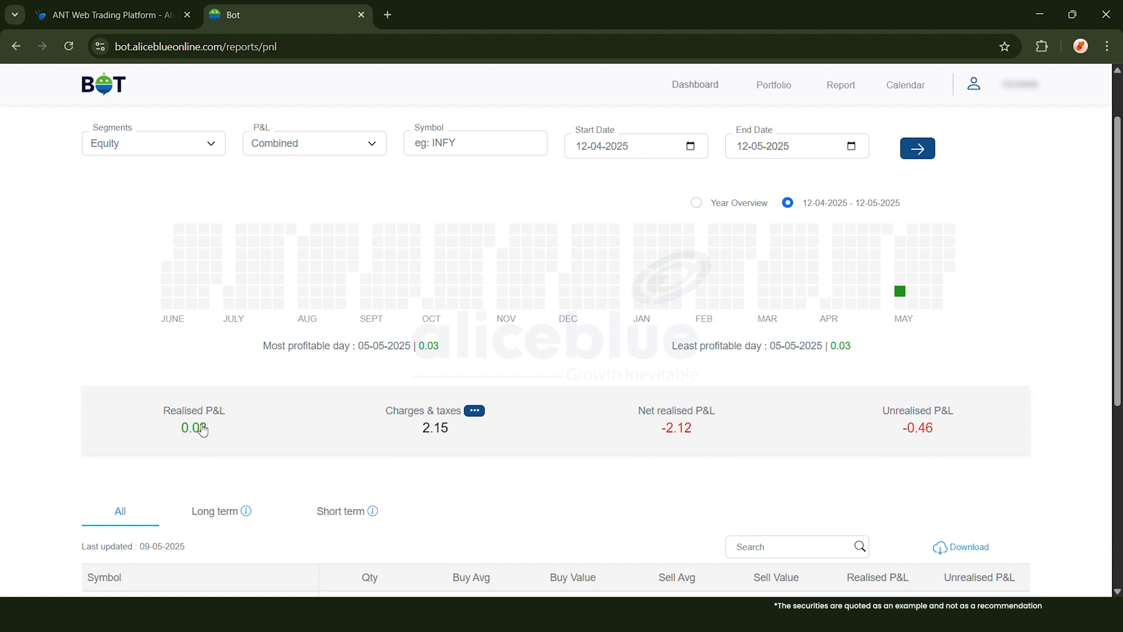
mouse_move(913, 431)
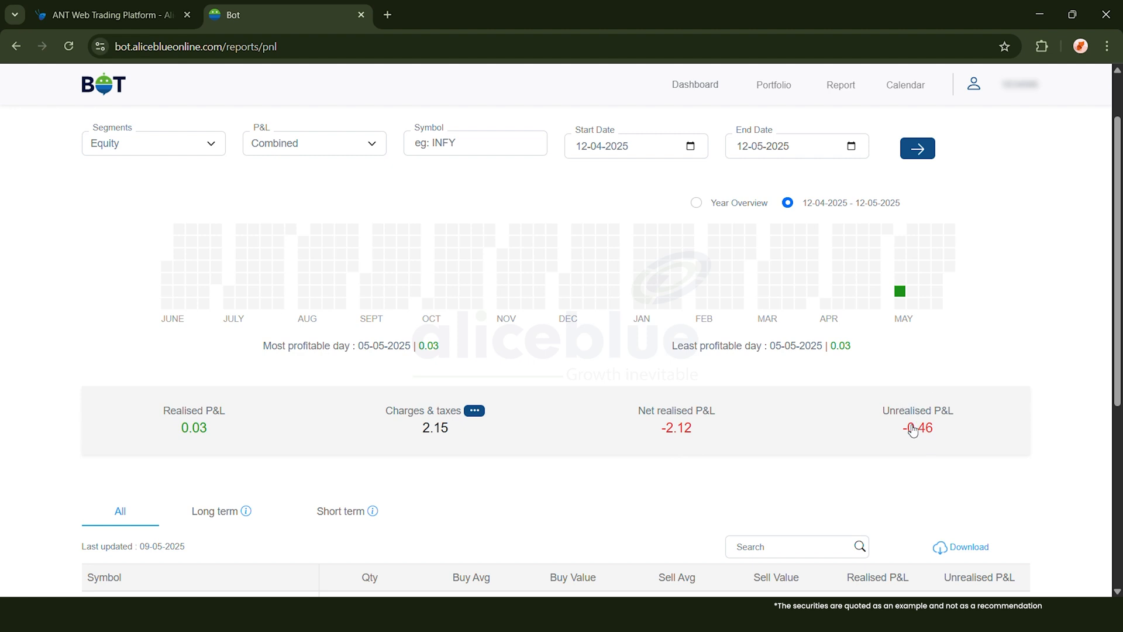
click(473, 411)
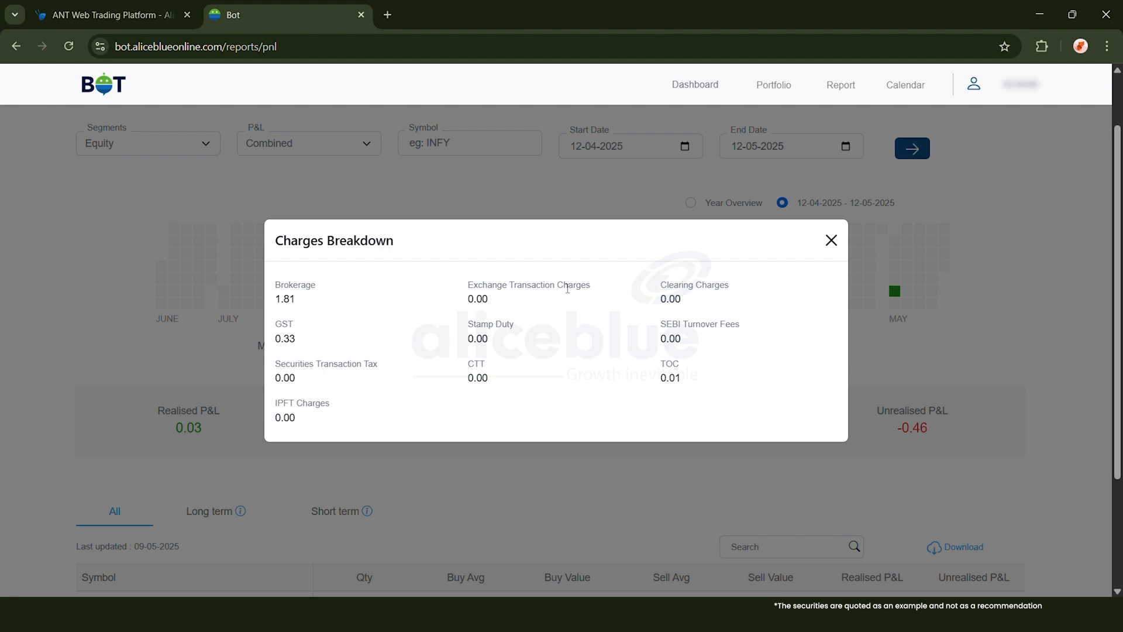
mouse_move(740, 271)
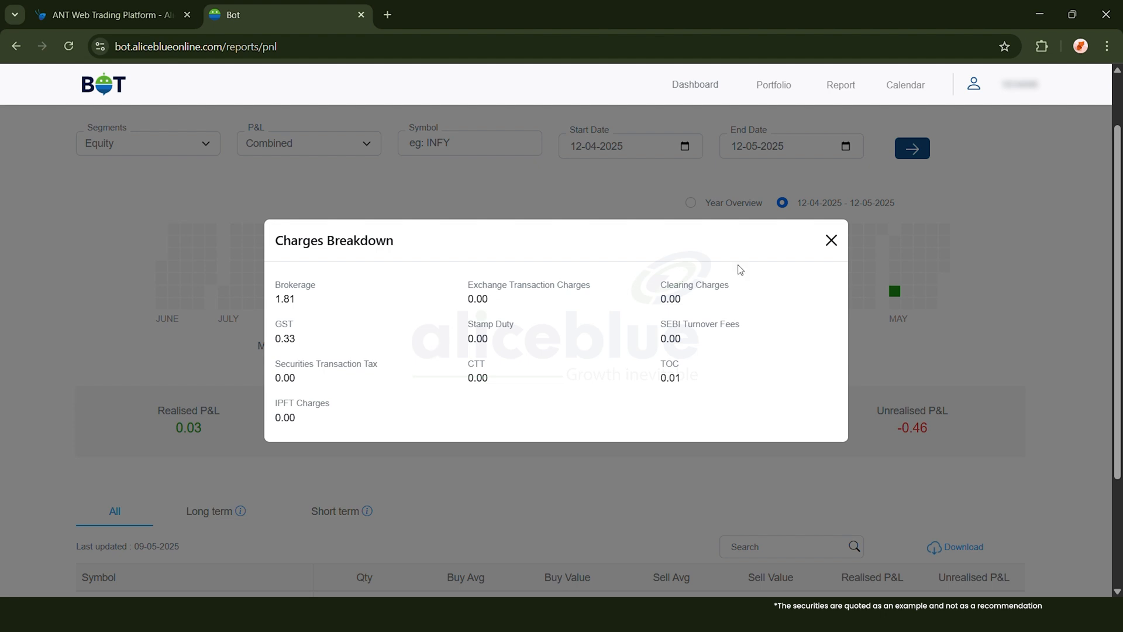
click(831, 240)
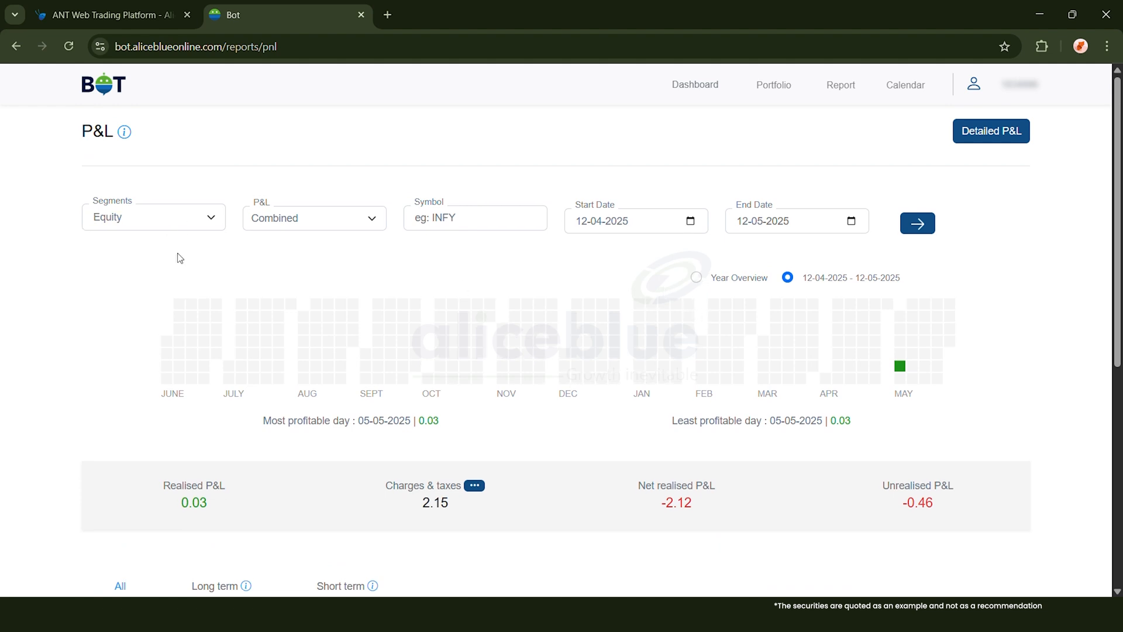
mouse_move(945, 237)
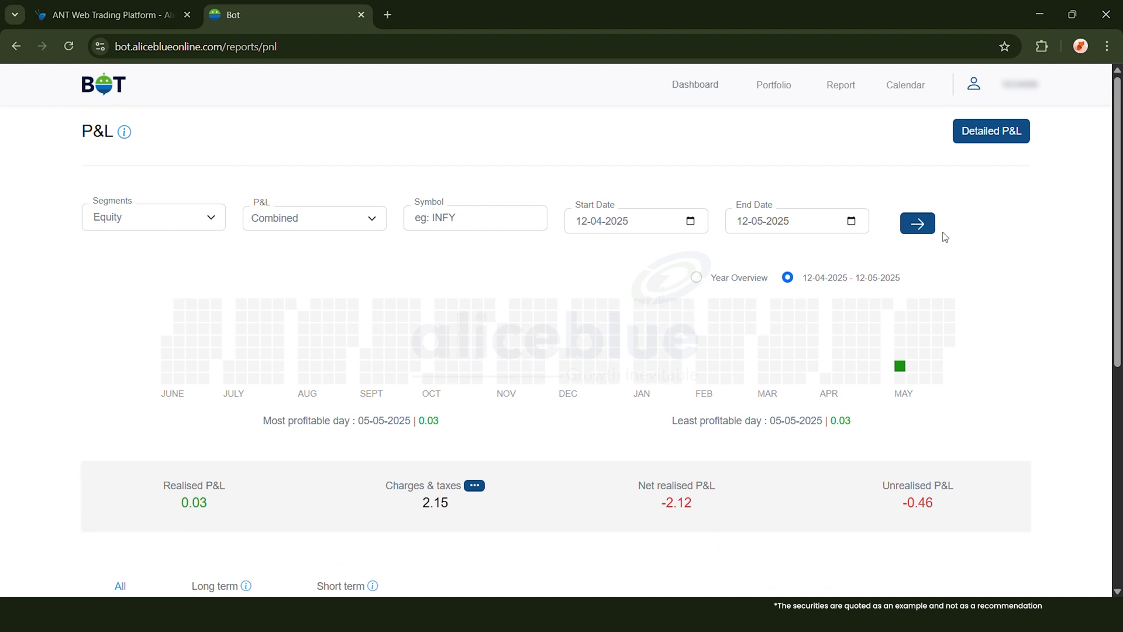
mouse_move(901, 366)
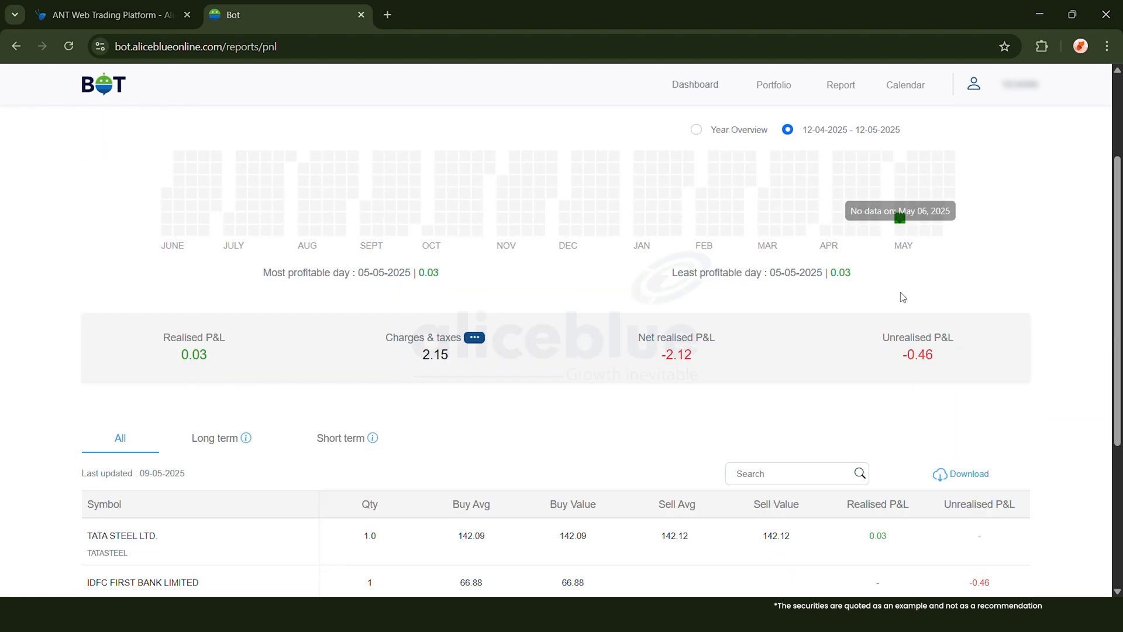
mouse_move(947, 478)
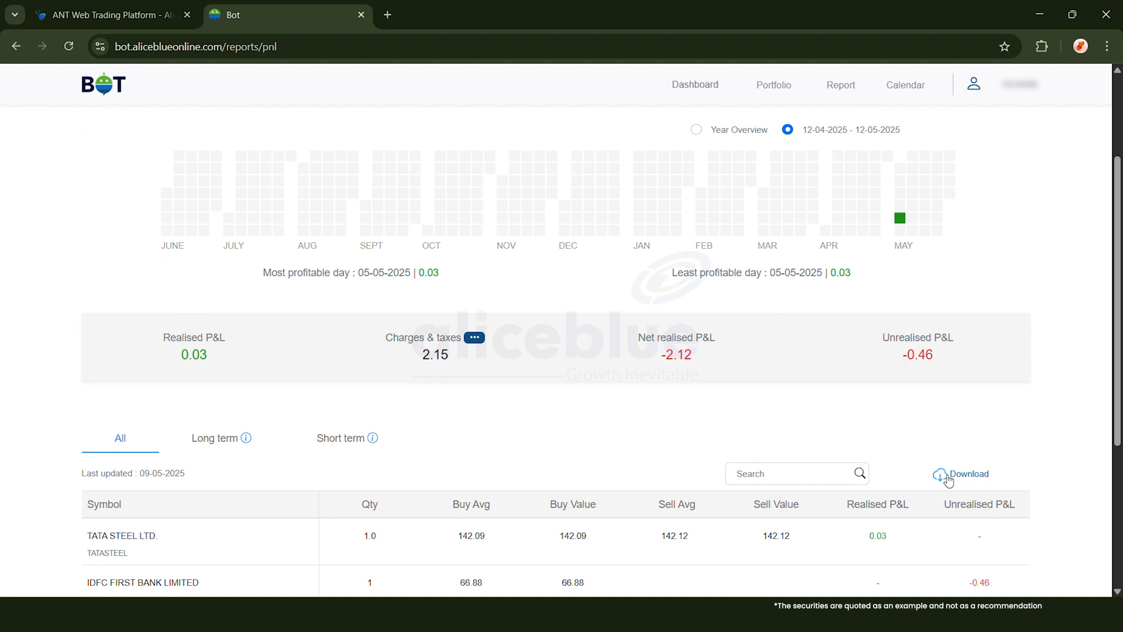
Open the Tax P&L report showing Equity figures for FY 2024-2025, Q1 to Q4.
click(839, 84)
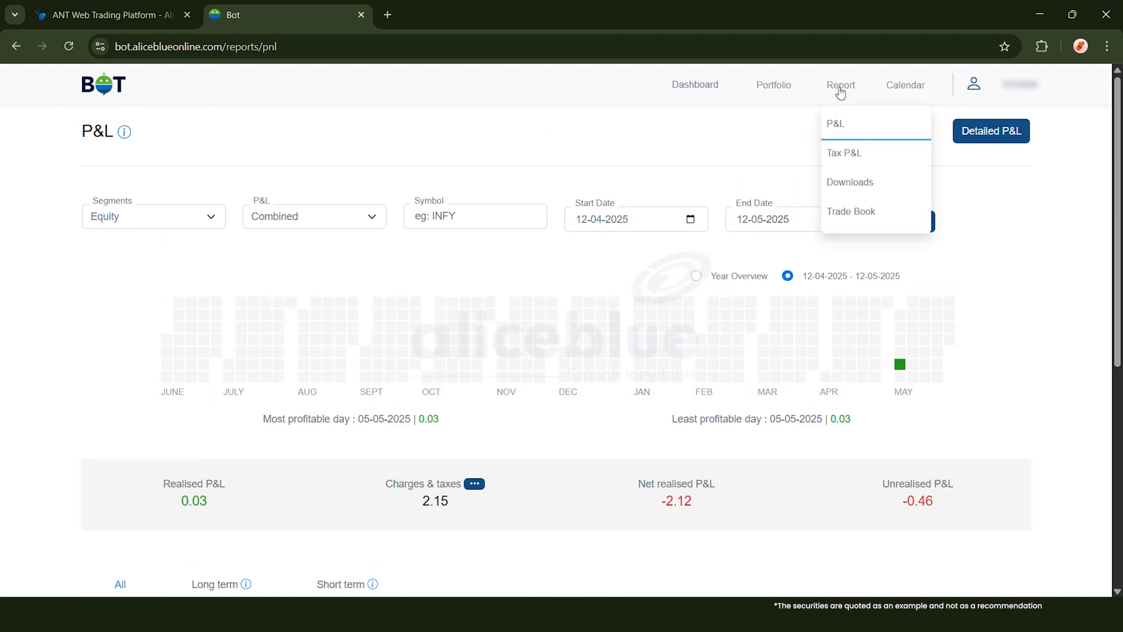
click(843, 153)
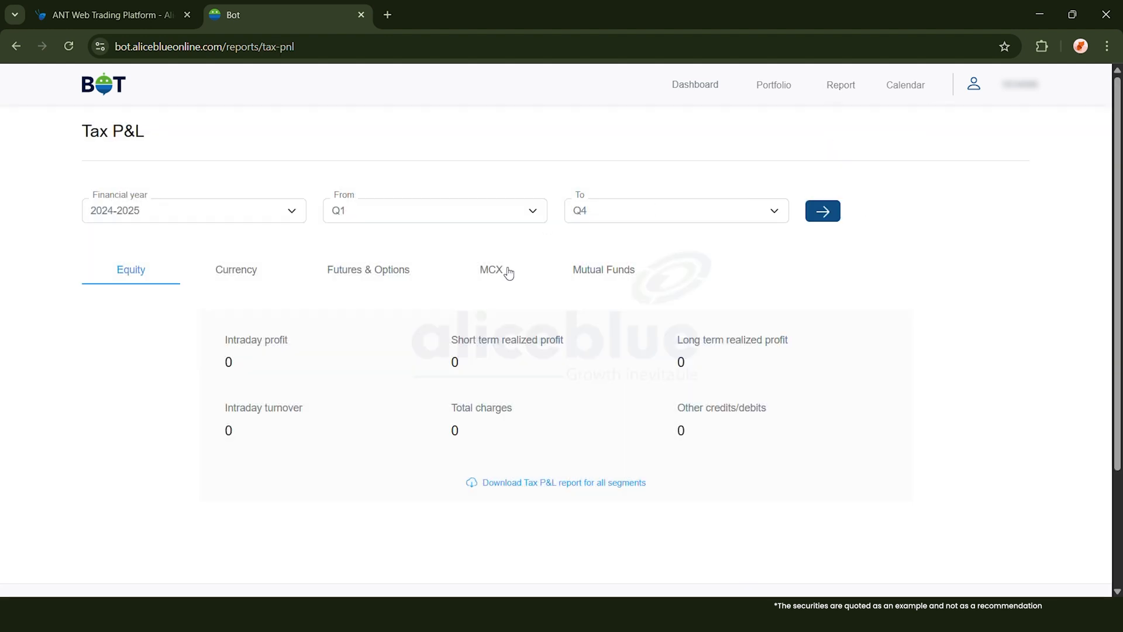
mouse_move(665, 437)
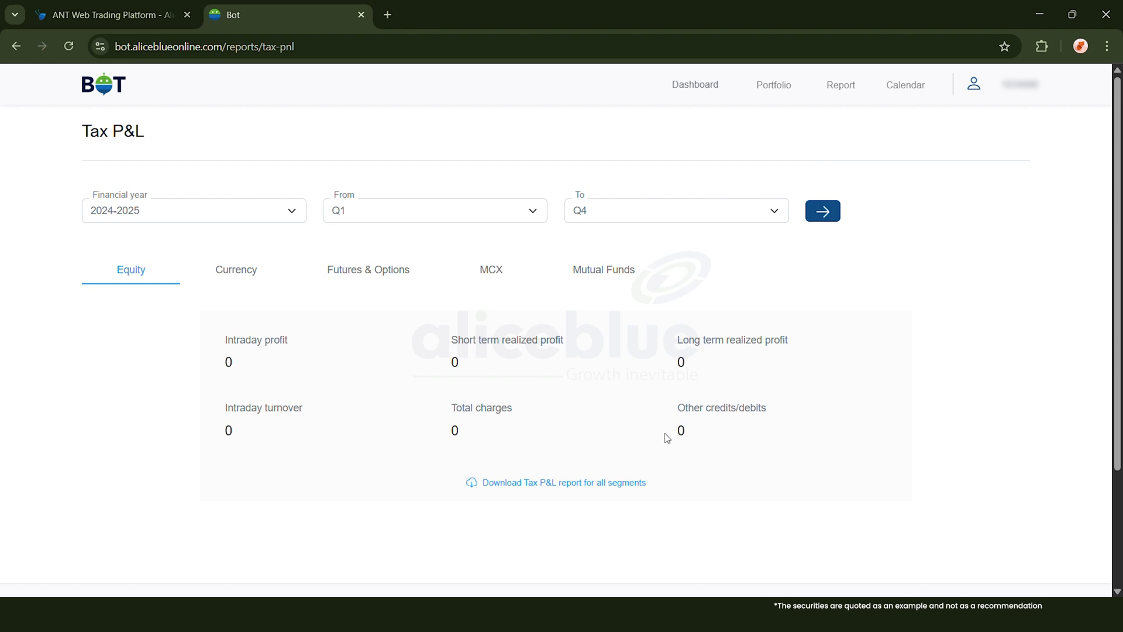
mouse_move(560, 422)
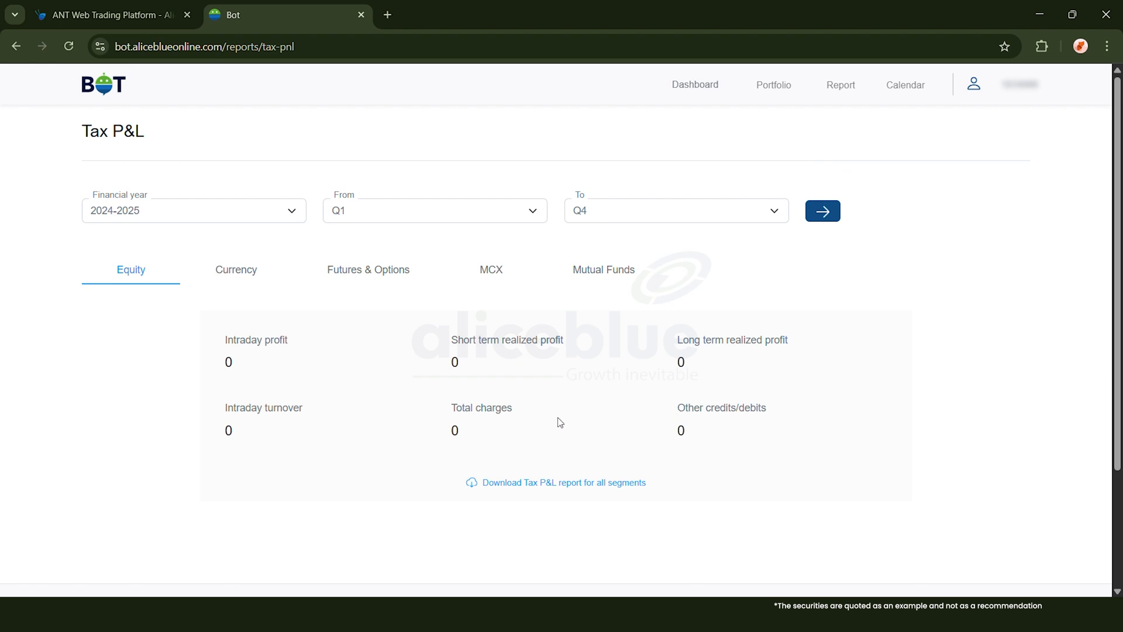
mouse_move(511, 344)
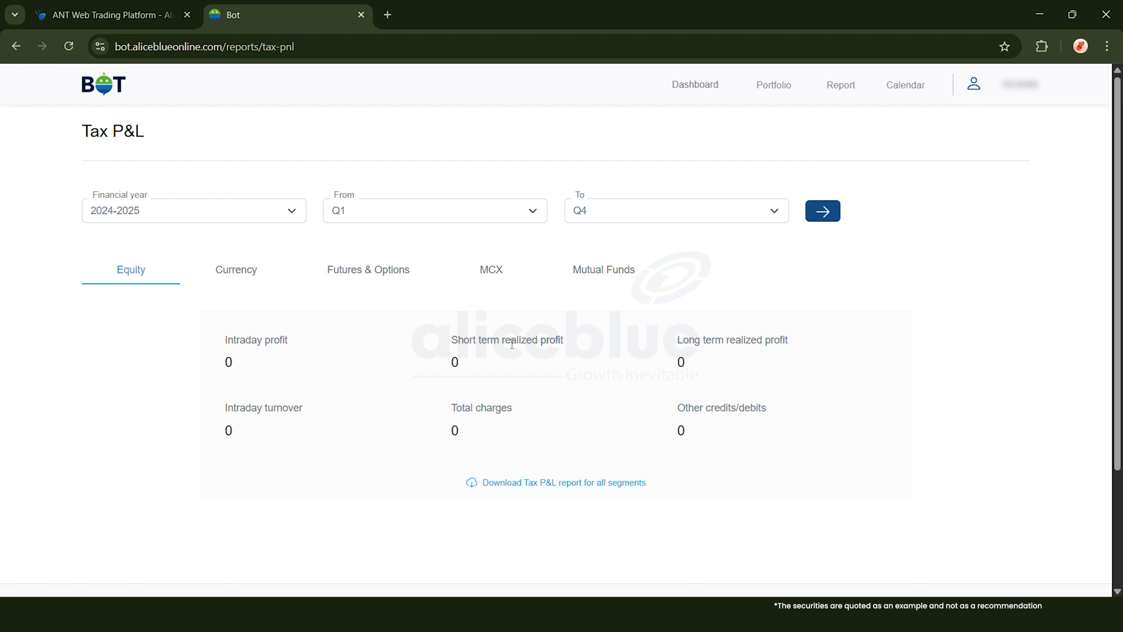
mouse_move(642, 389)
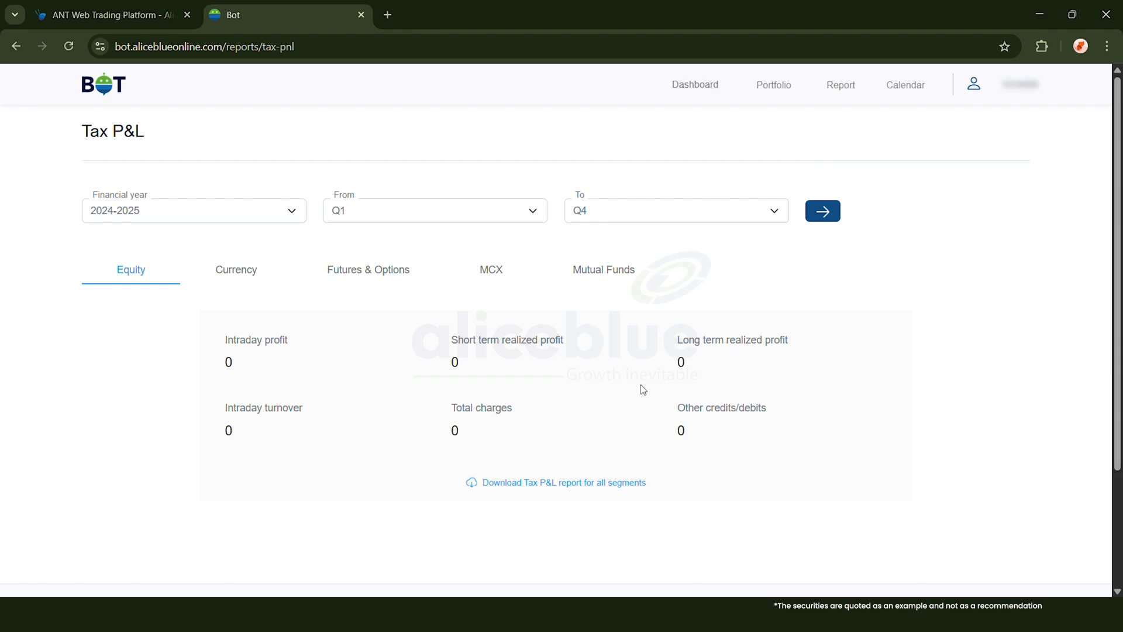
mouse_move(584, 389)
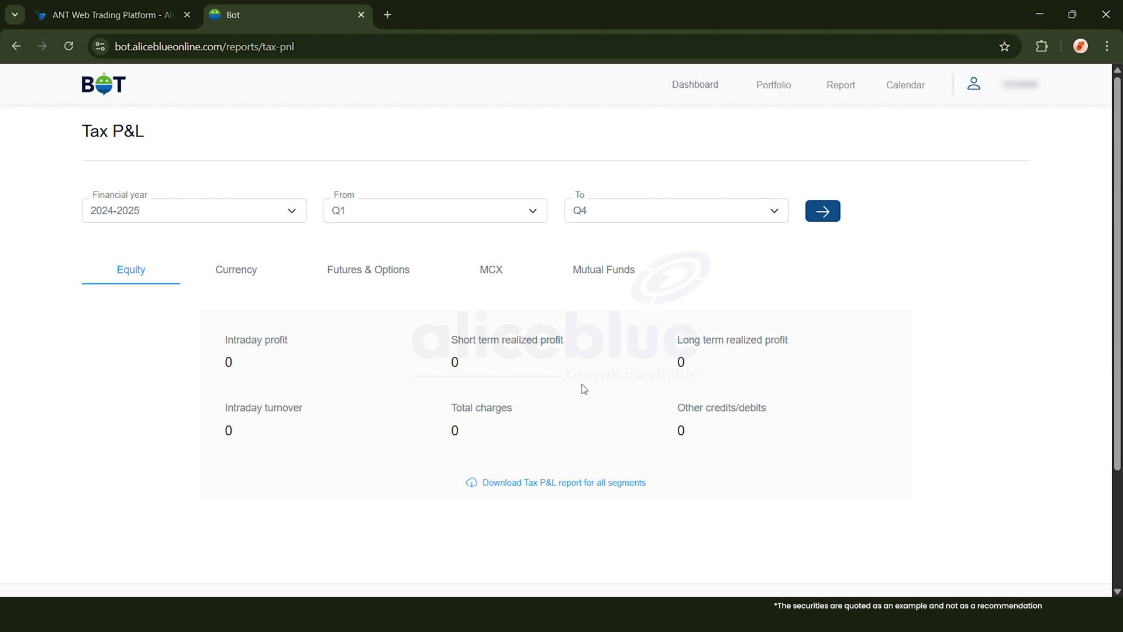
scroll(down, 3)
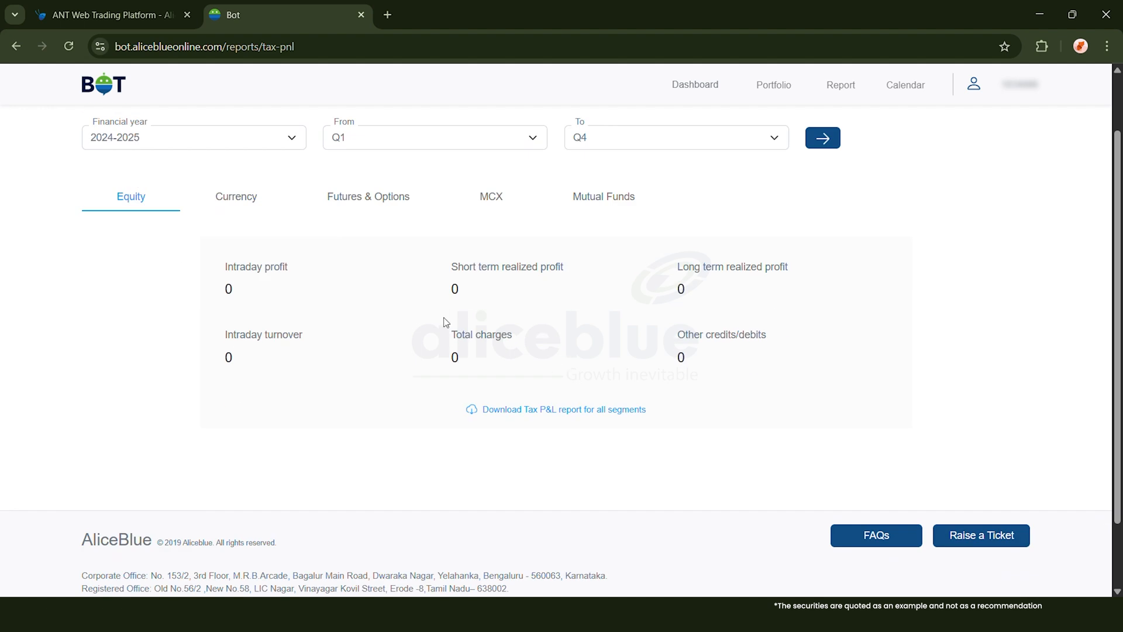
mouse_move(693, 282)
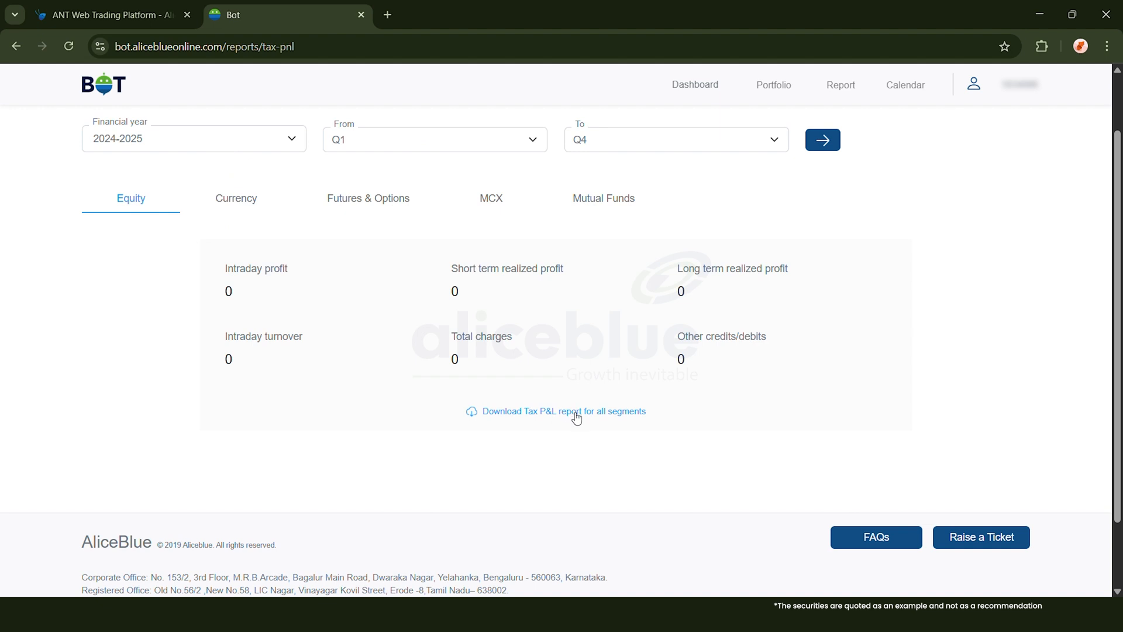
On Downloads, try Holding and Margin Statement, then choose Dividend report for 11-05-2025 to 12-05-2025.
click(840, 84)
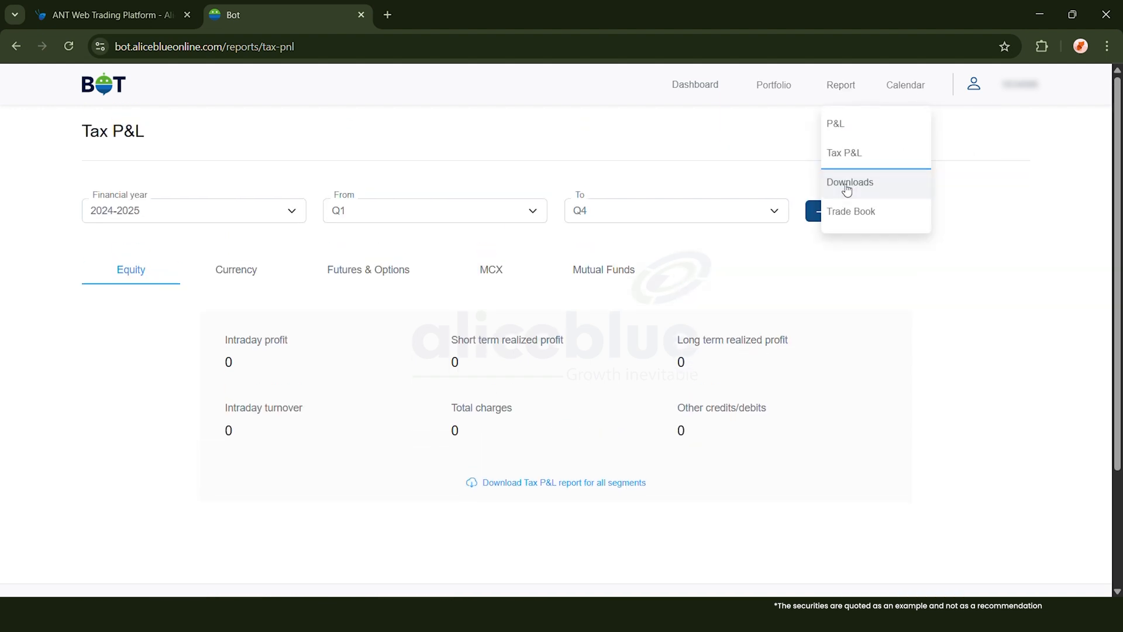
click(849, 181)
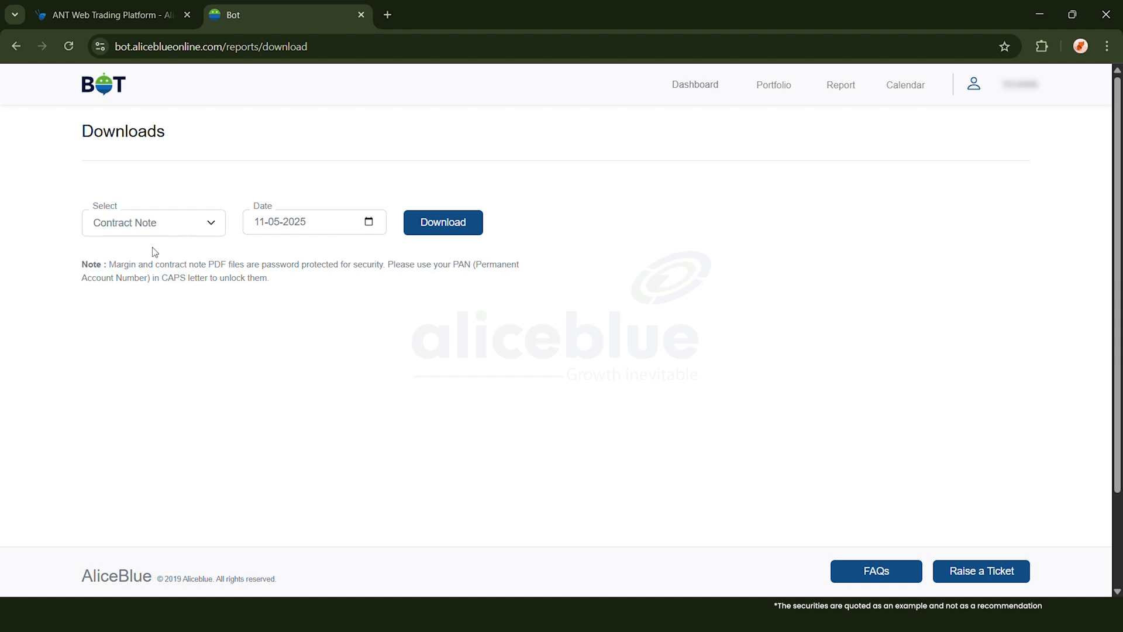
mouse_move(218, 237)
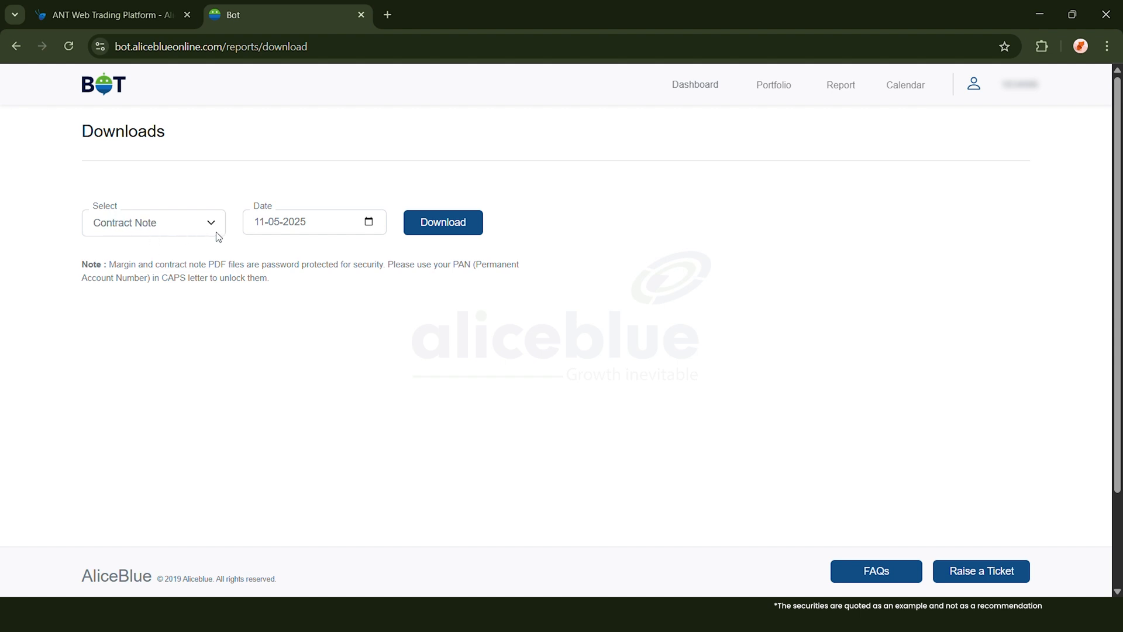
mouse_move(213, 232)
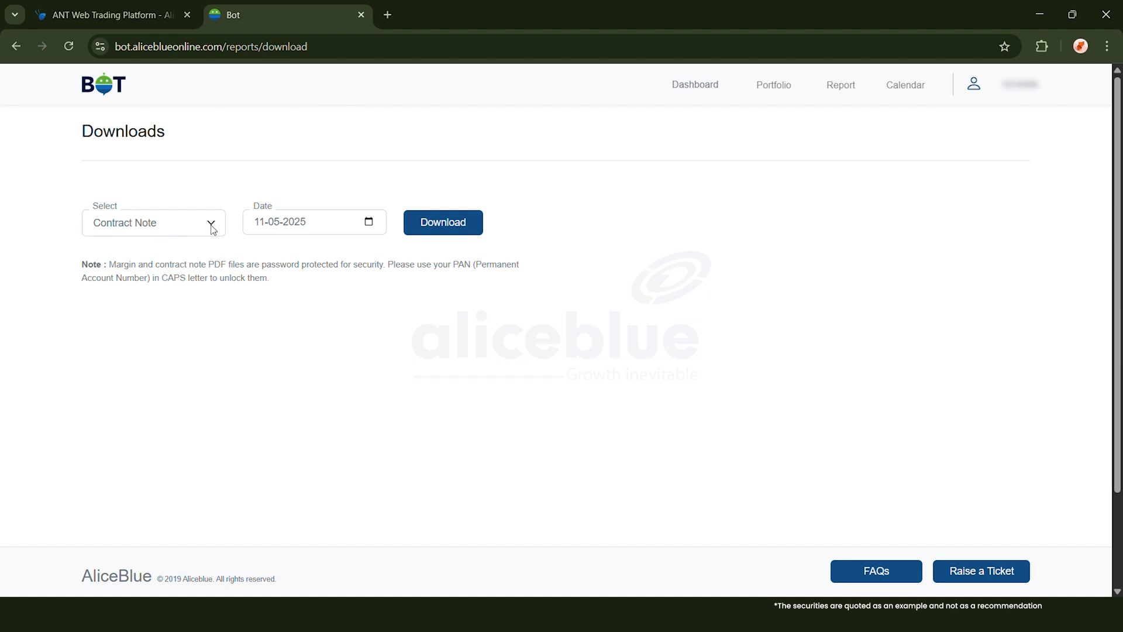
mouse_move(171, 266)
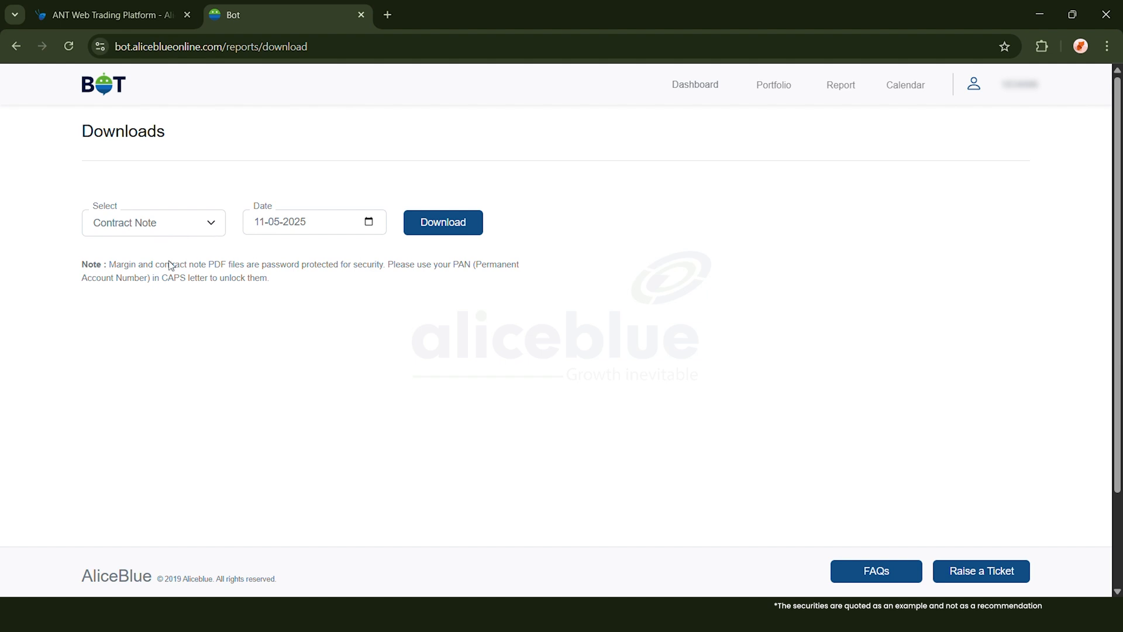
click(153, 222)
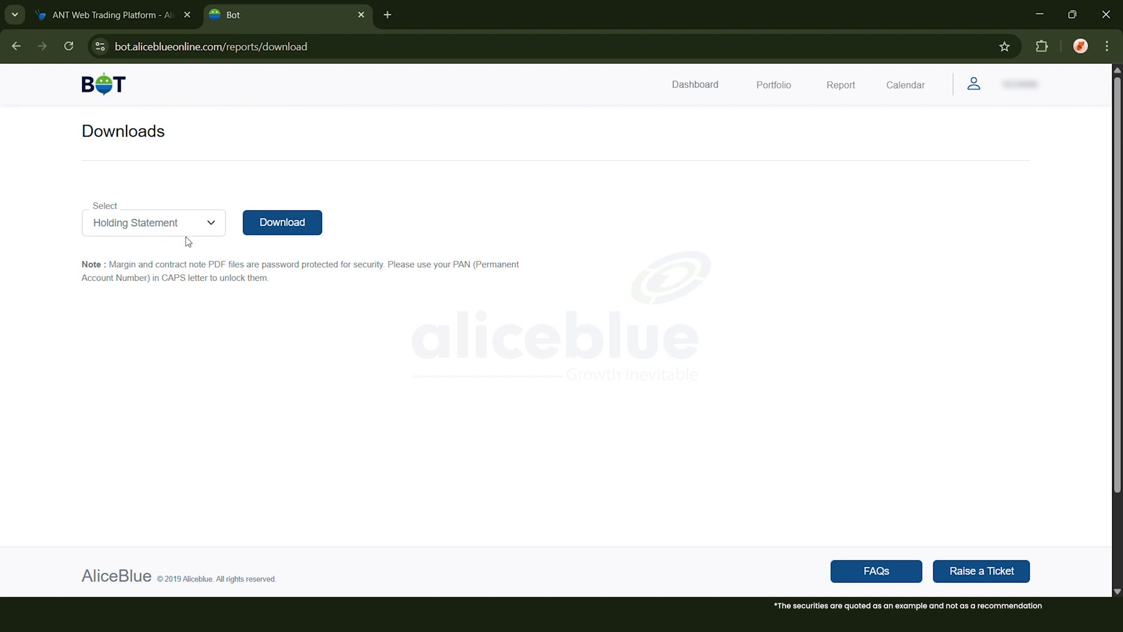
mouse_move(188, 235)
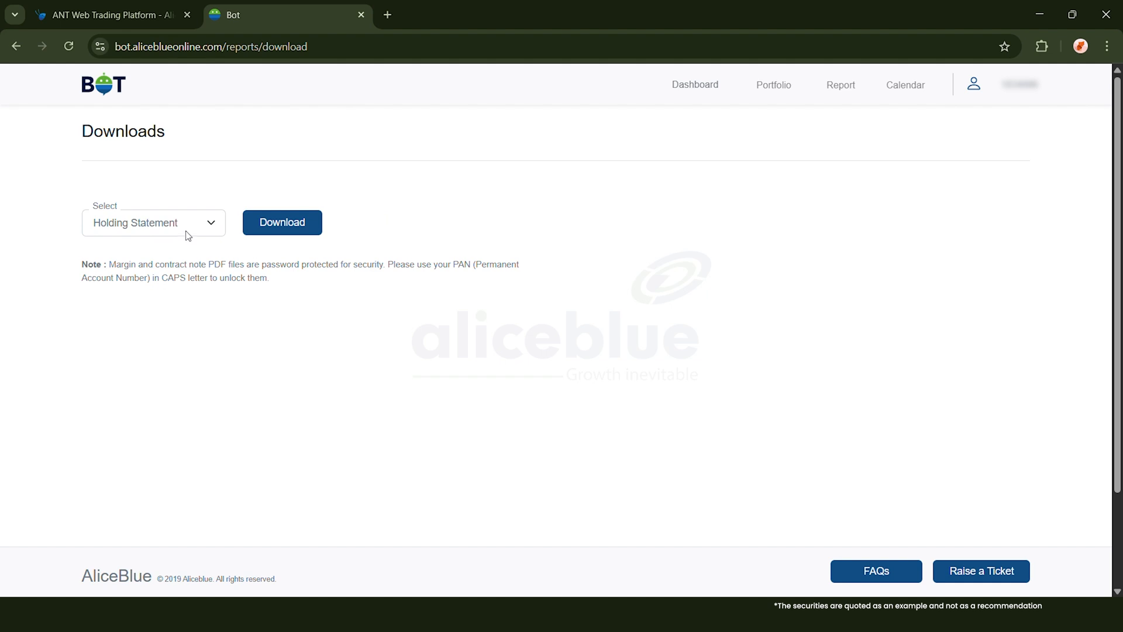
click(154, 222)
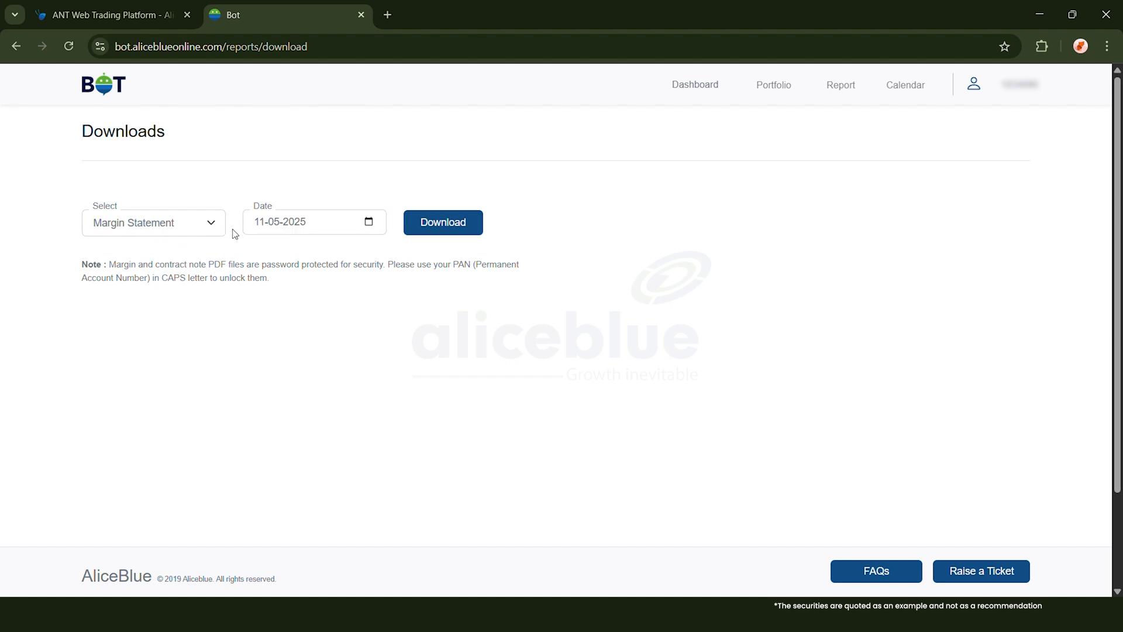
mouse_move(222, 242)
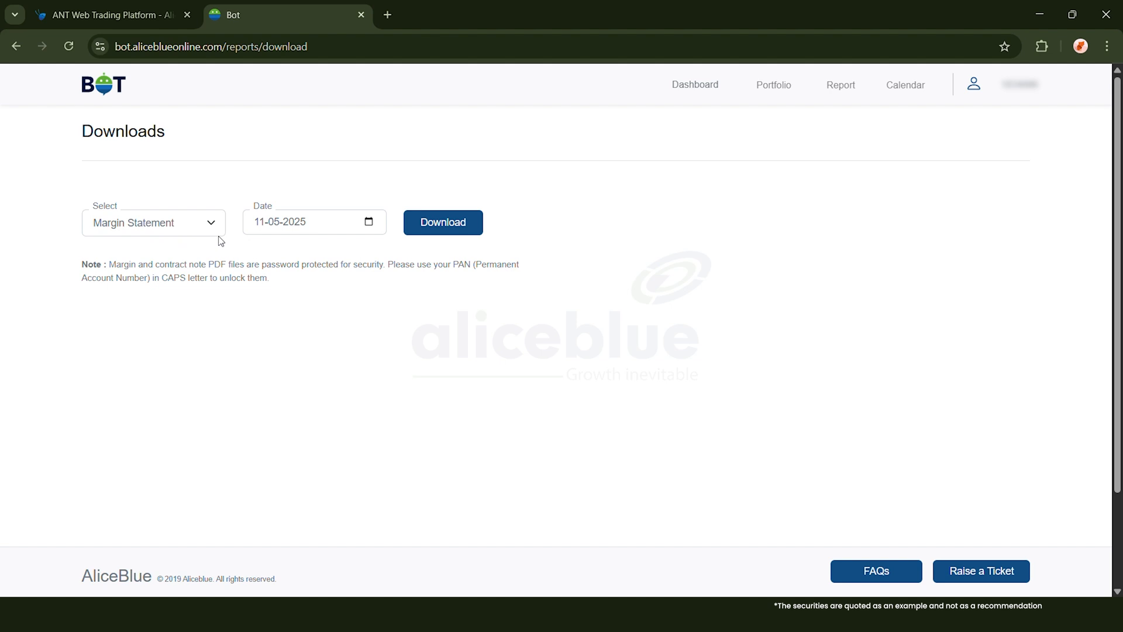
mouse_move(217, 229)
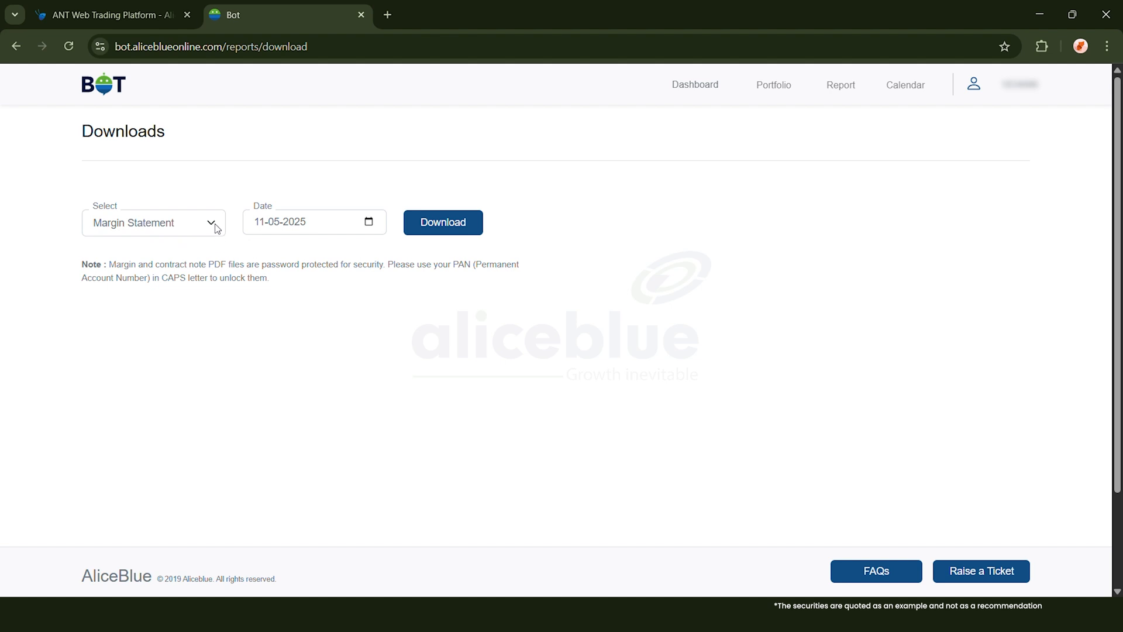
click(153, 222)
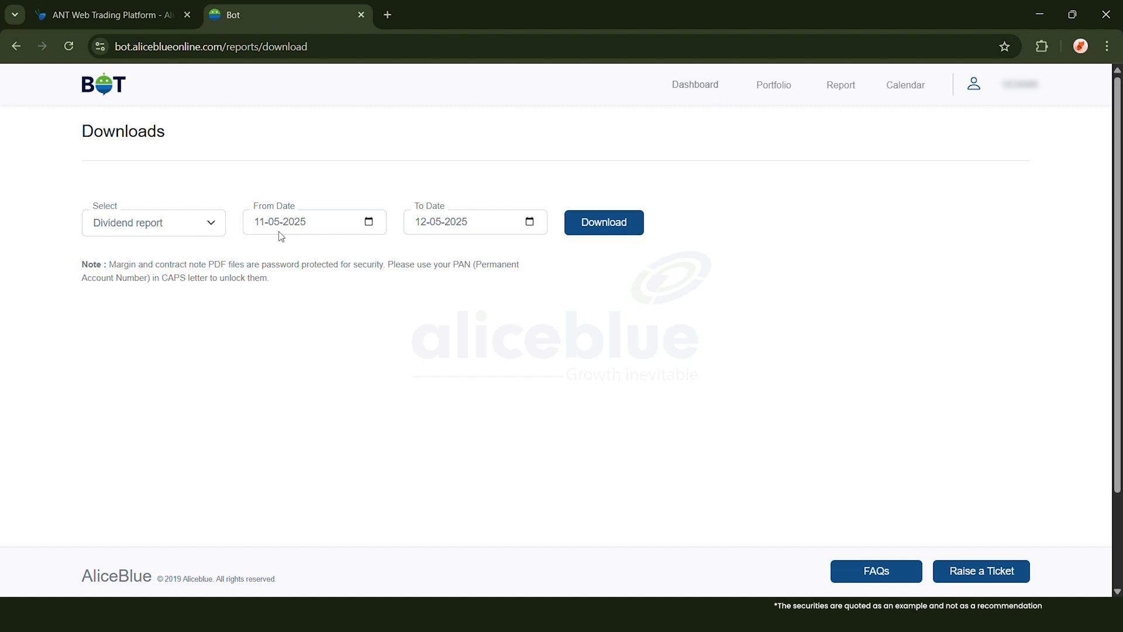
mouse_move(249, 235)
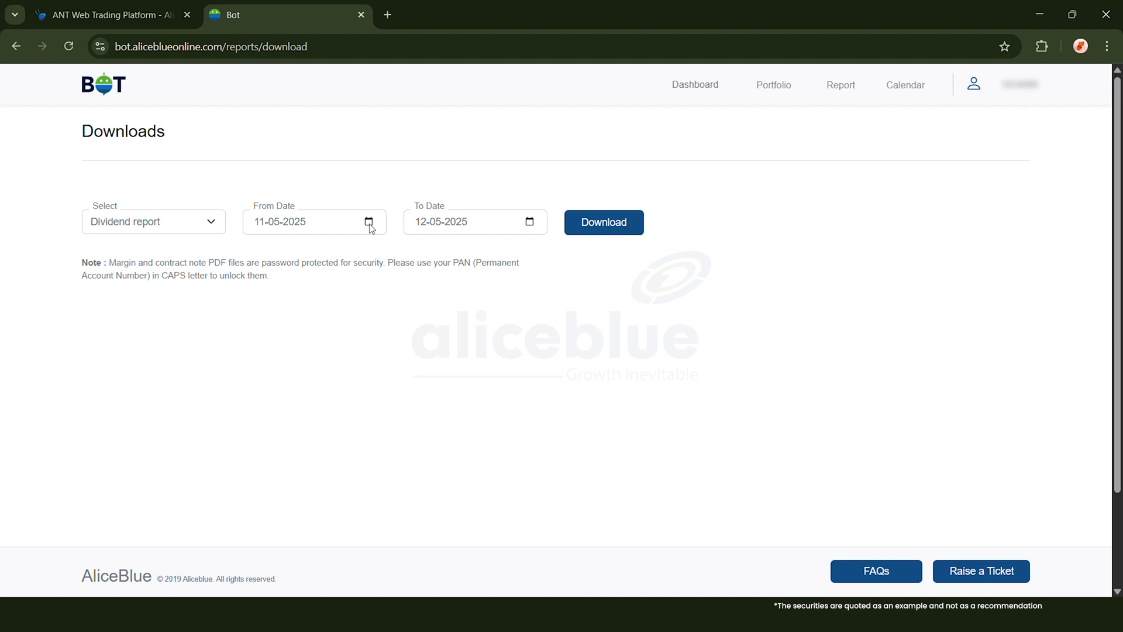
mouse_move(399, 230)
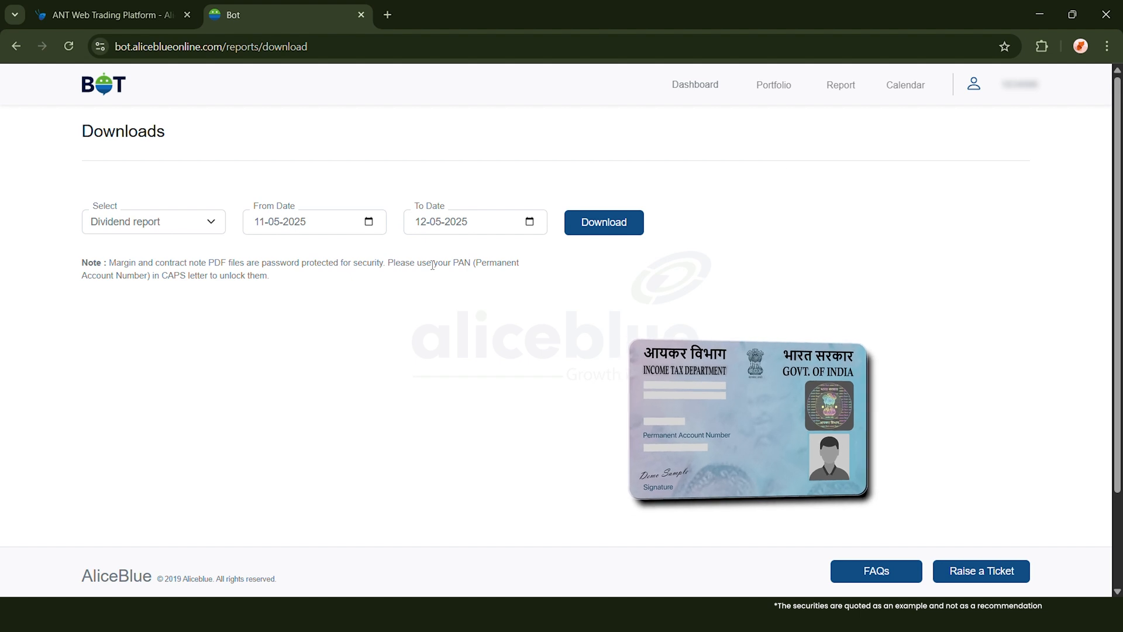
Review the Trade Book from 01-04-2025 and its Year Overview, then go back to Dashboard.
click(840, 85)
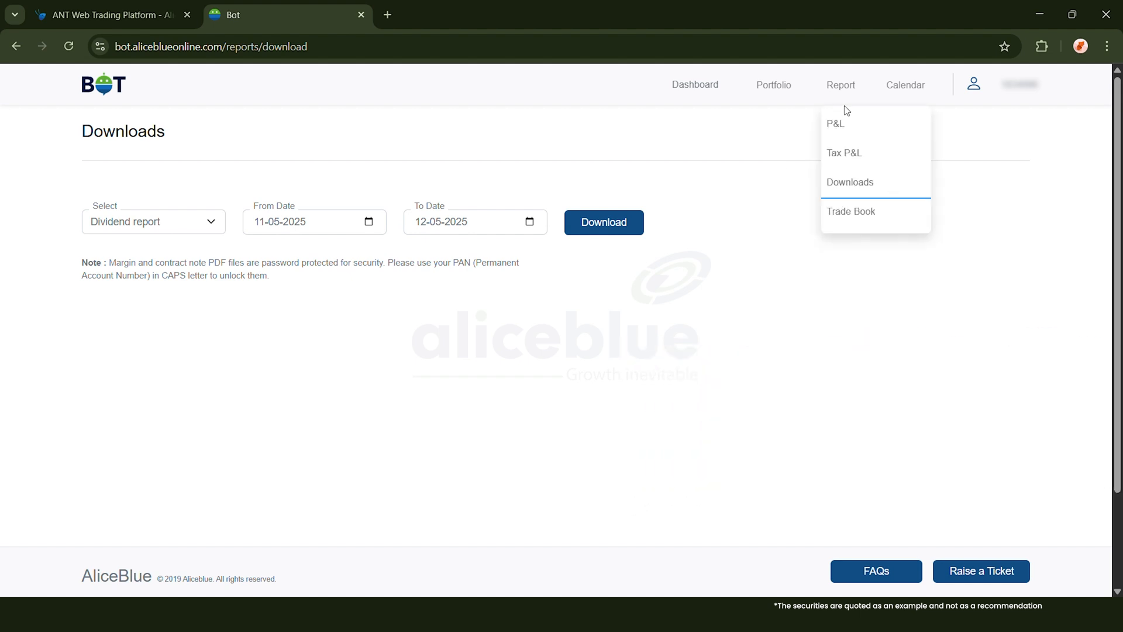
click(852, 211)
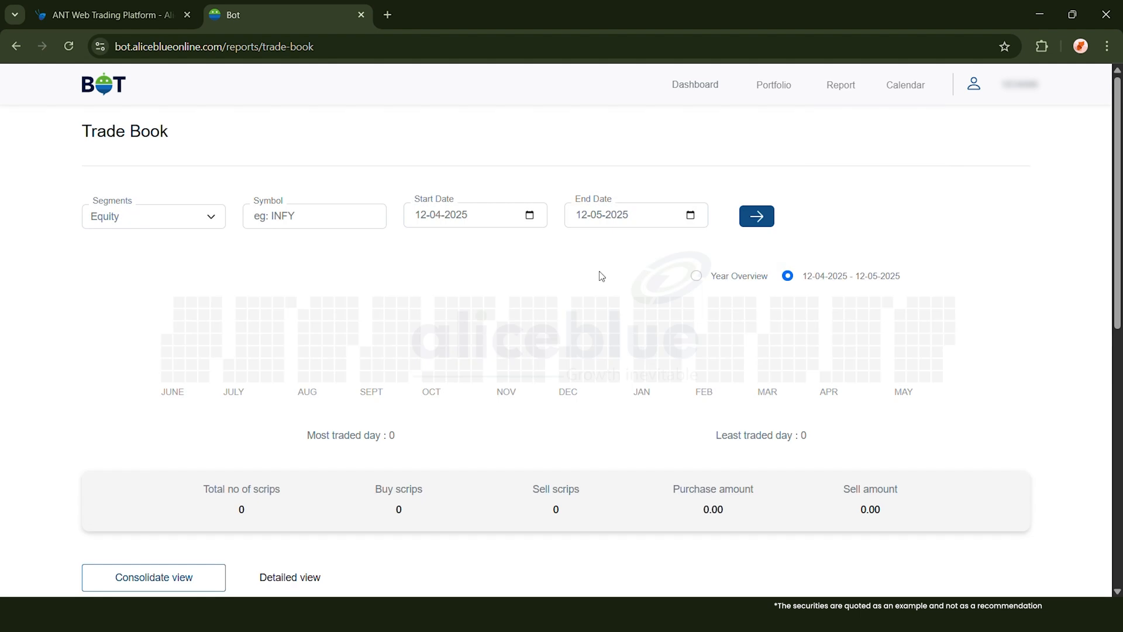
scroll(down, 3)
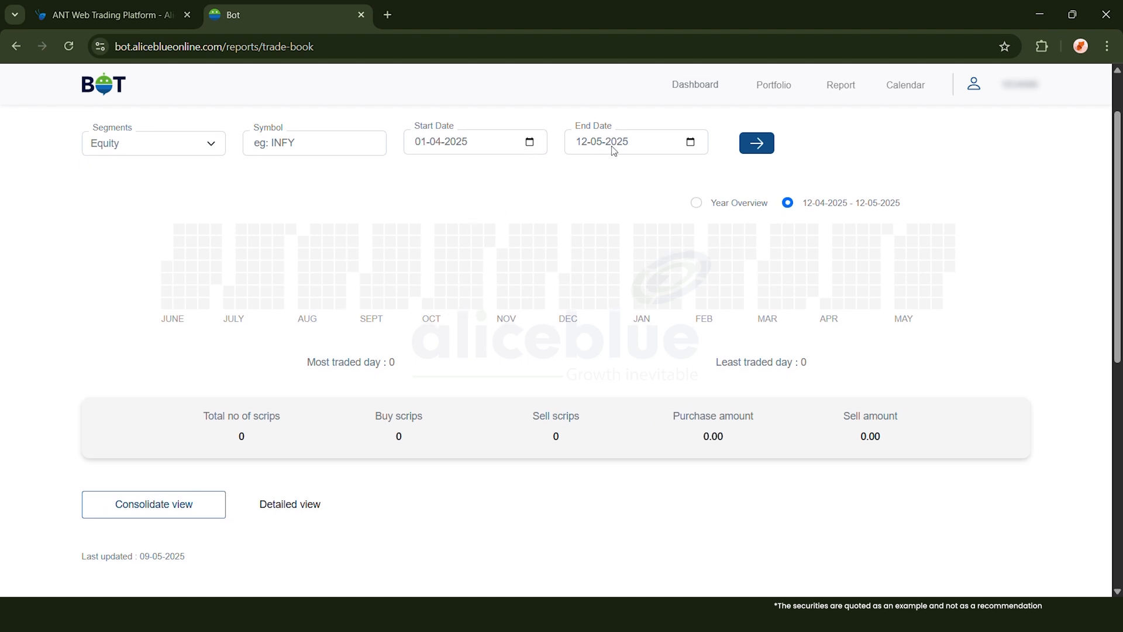
mouse_move(740, 273)
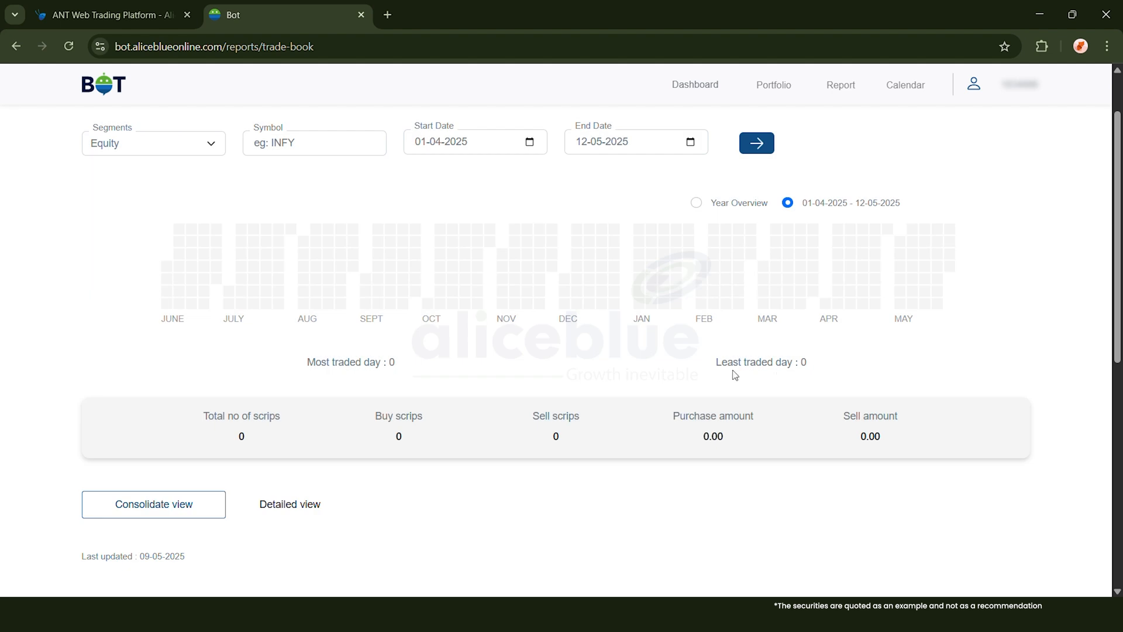
scroll(down, 3)
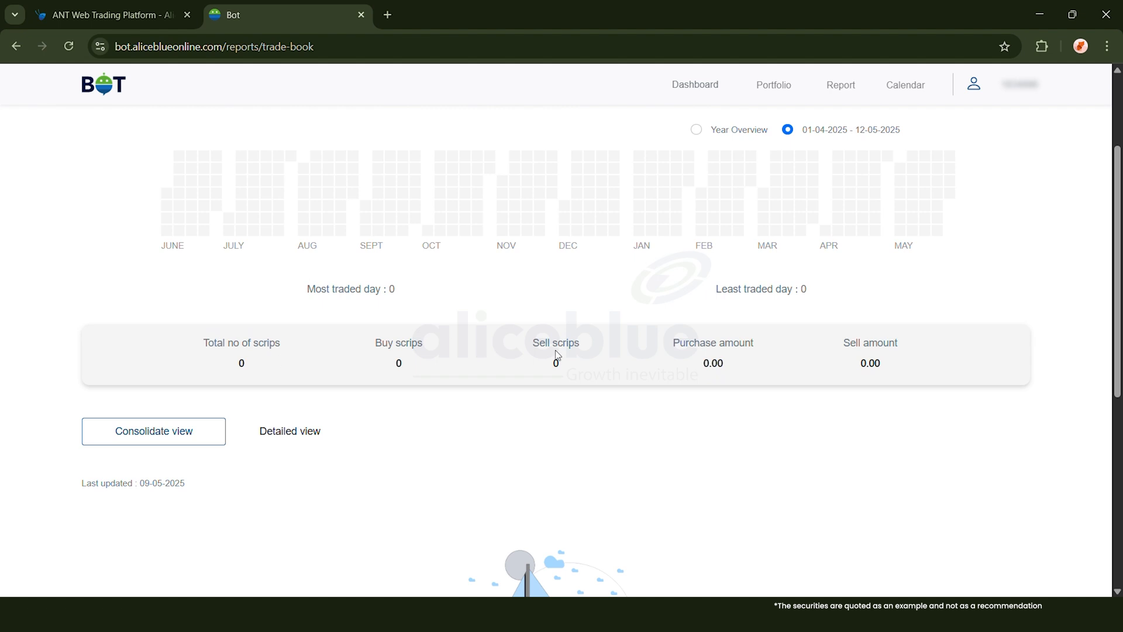
mouse_move(700, 383)
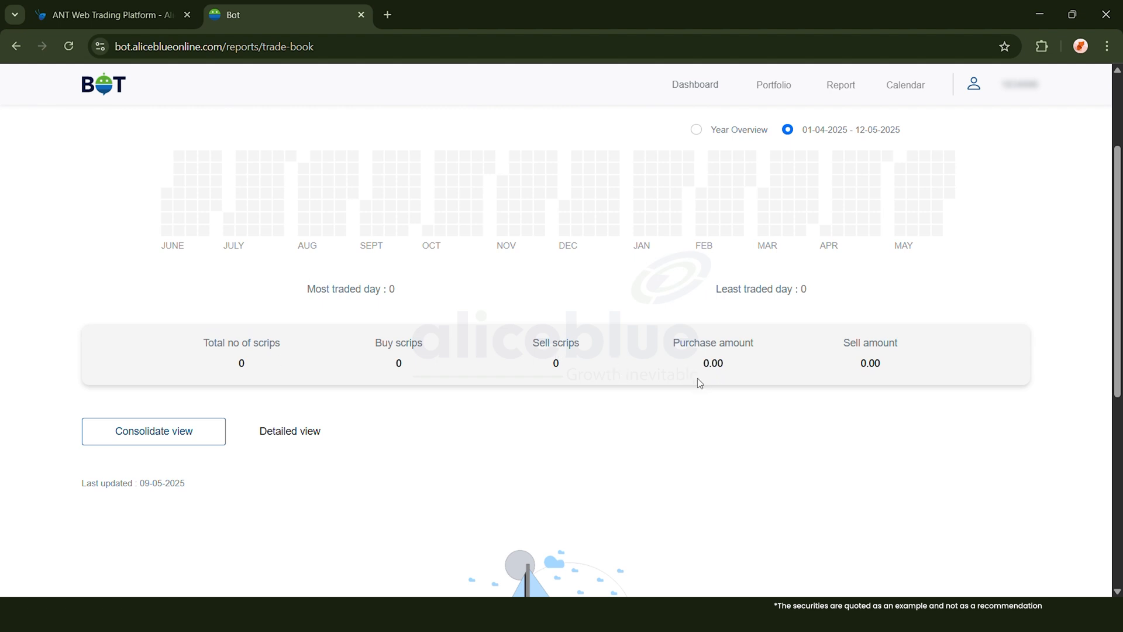
mouse_move(771, 433)
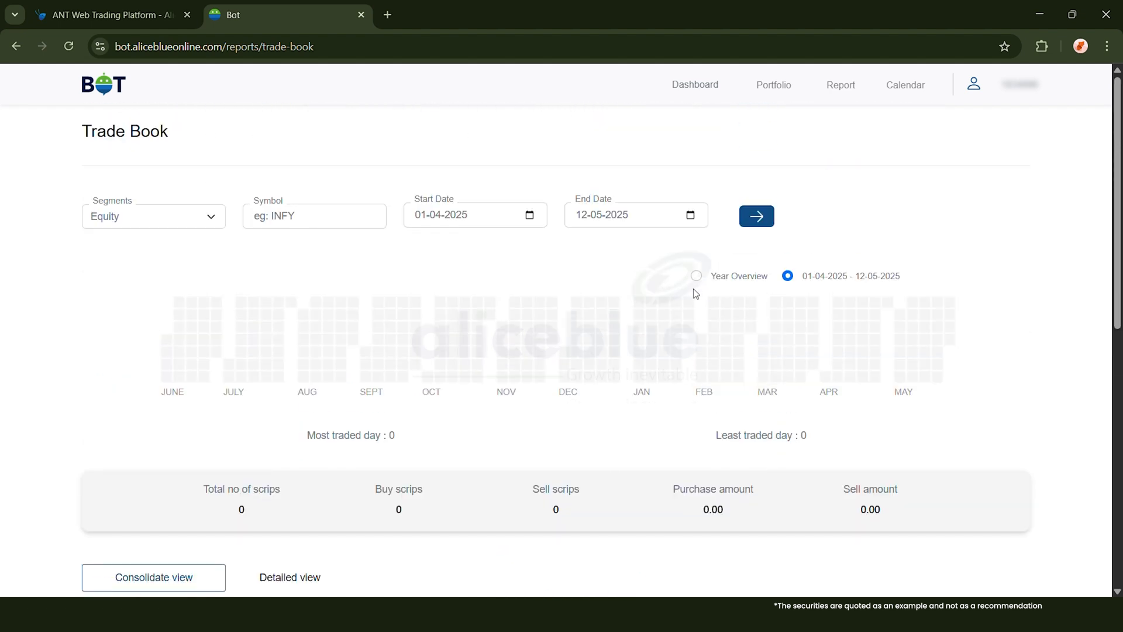
click(695, 276)
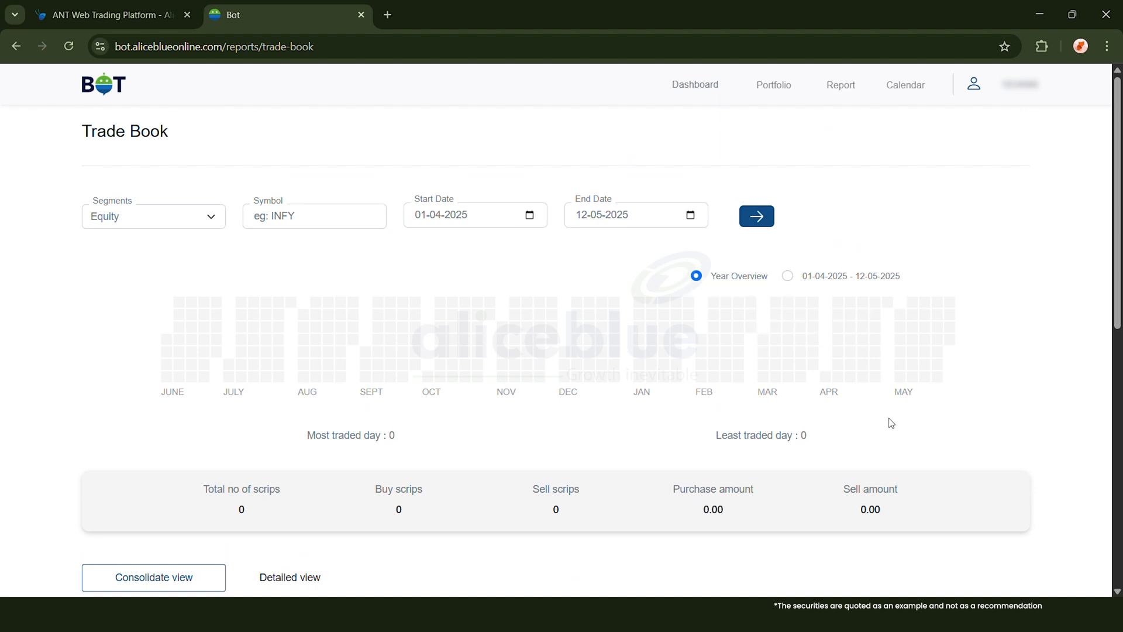
mouse_move(889, 424)
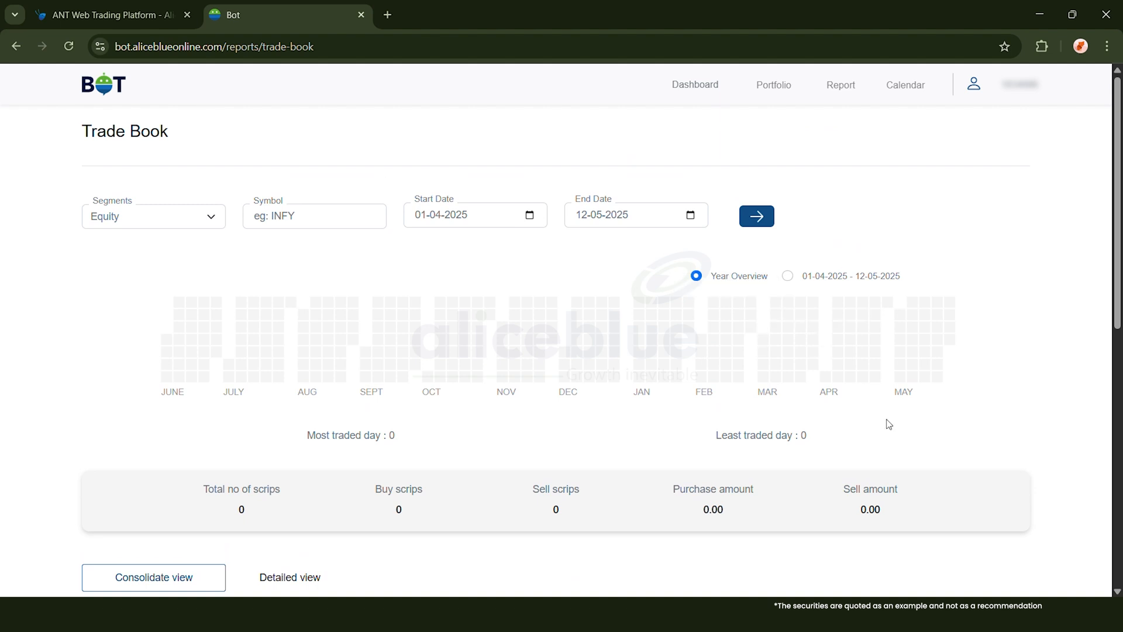
click(694, 84)
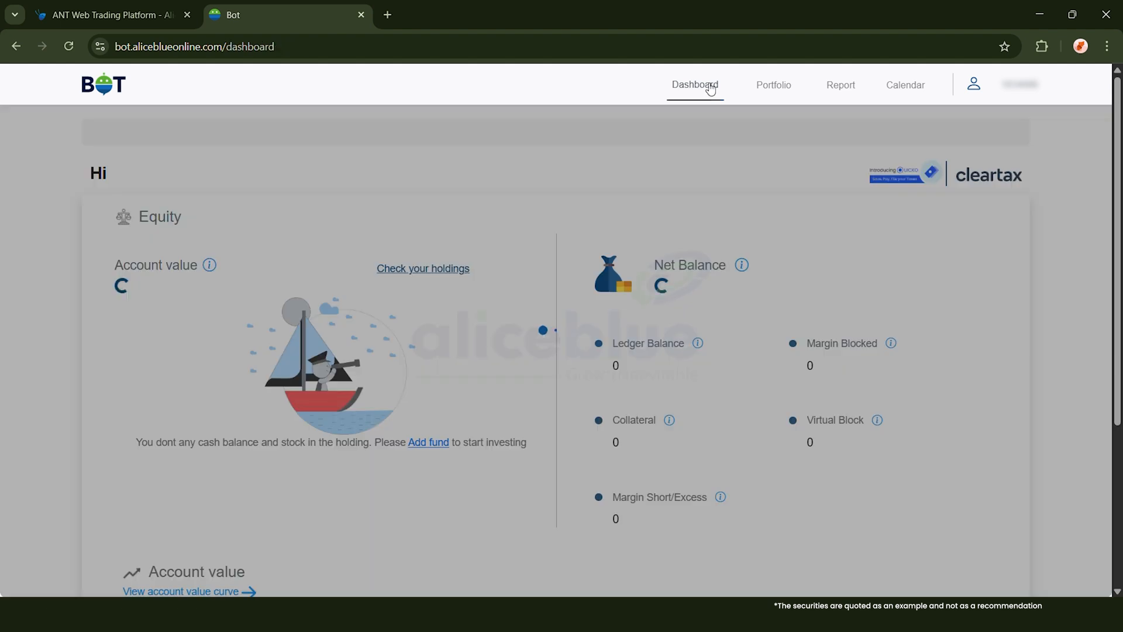